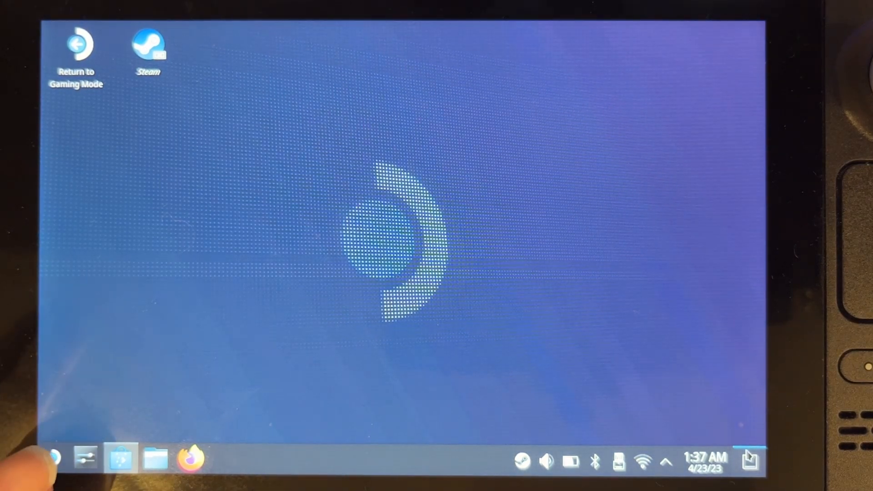
- Bring up the Plasma application launcher from the bottom-left taskbar logo
{"action": "left_click", "coordinate": [55, 458]}
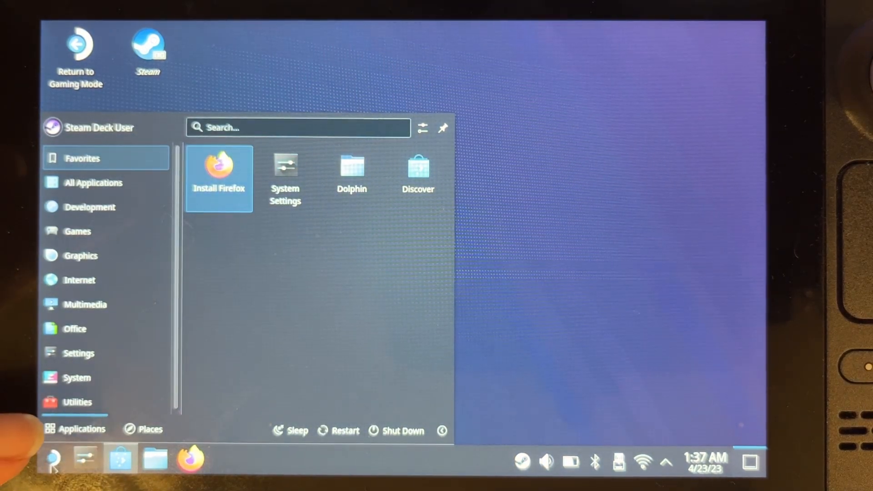
- Start the passwd command in Konsole to set a user account password
{"action": "left_click", "coordinate": [77, 378]}
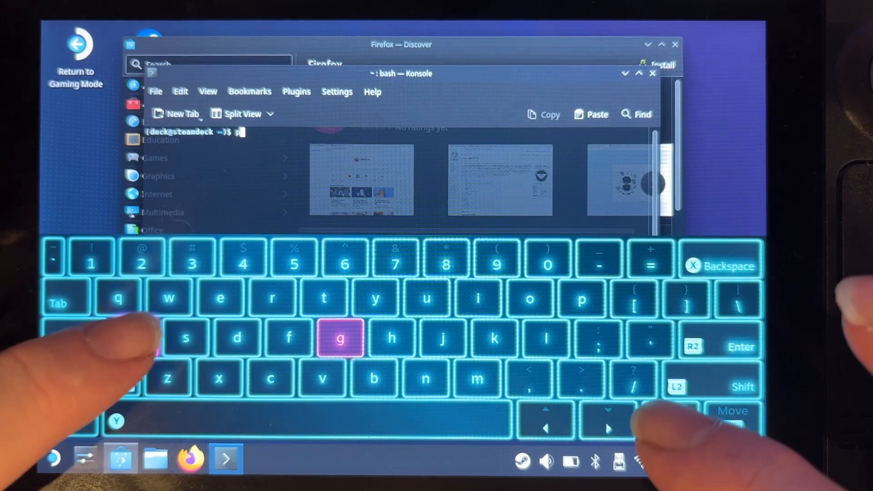
{"action": "type", "text": "asswo"}
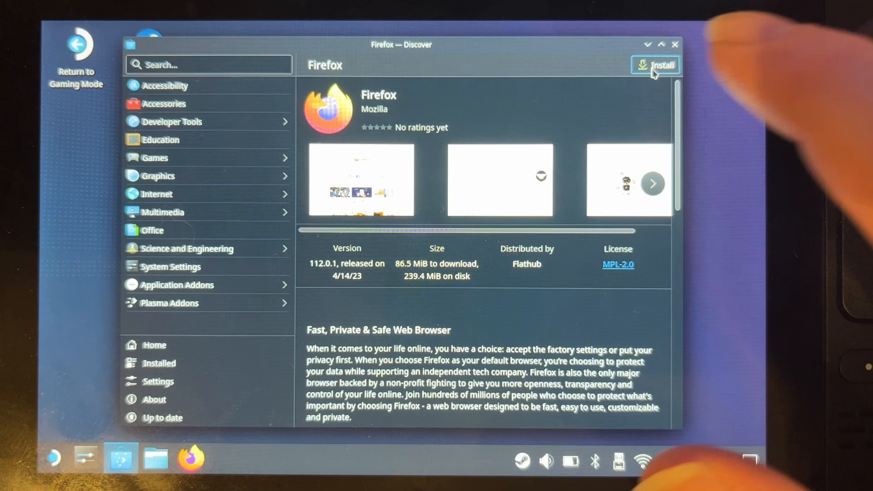
- Install Firefox 112.0.1 from Flathub in Discover and launch it
{"action": "left_click", "coordinate": [656, 65]}
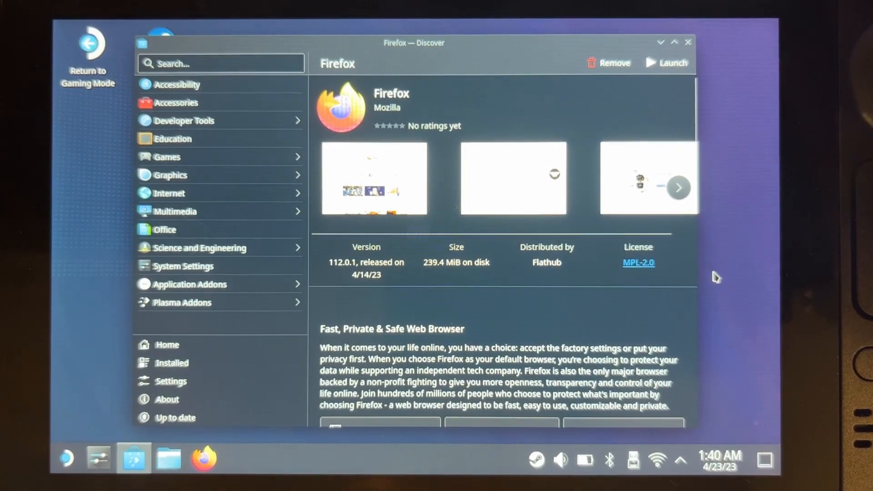
{"action": "left_click", "coordinate": [667, 62]}
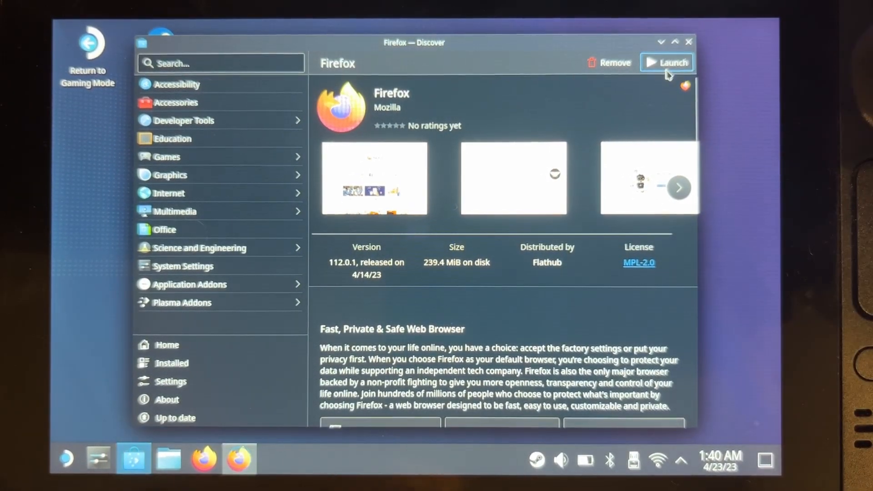
- Navigate Firefox to github.com/cryobyte33/steam-deck-utilities
{"action": "left_click", "coordinate": [666, 63]}
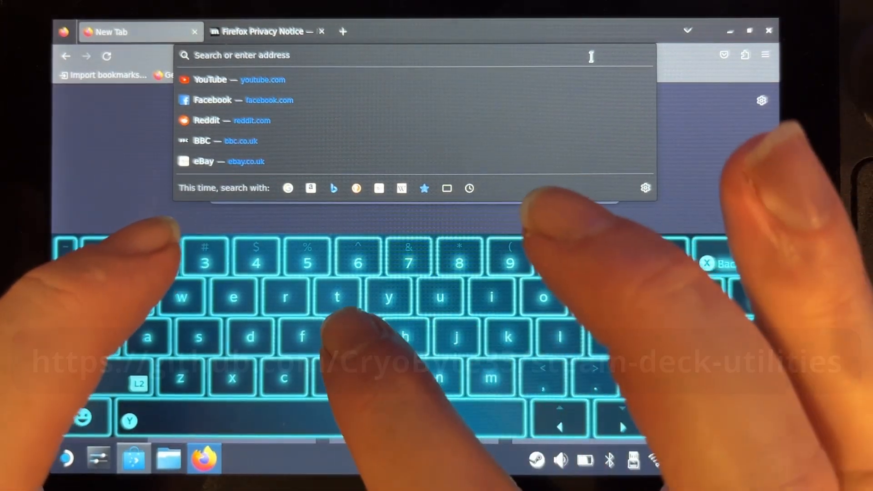
{"action": "type", "text": "gith"}
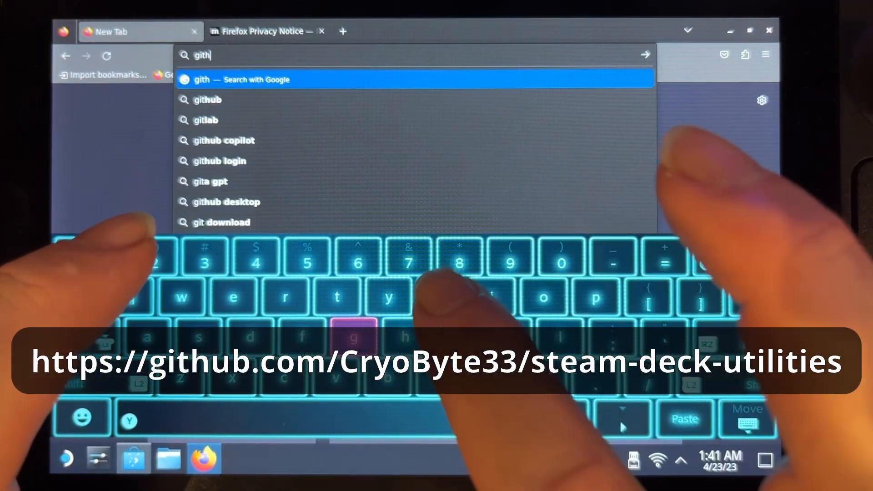
{"action": "type", "text": "ub"}
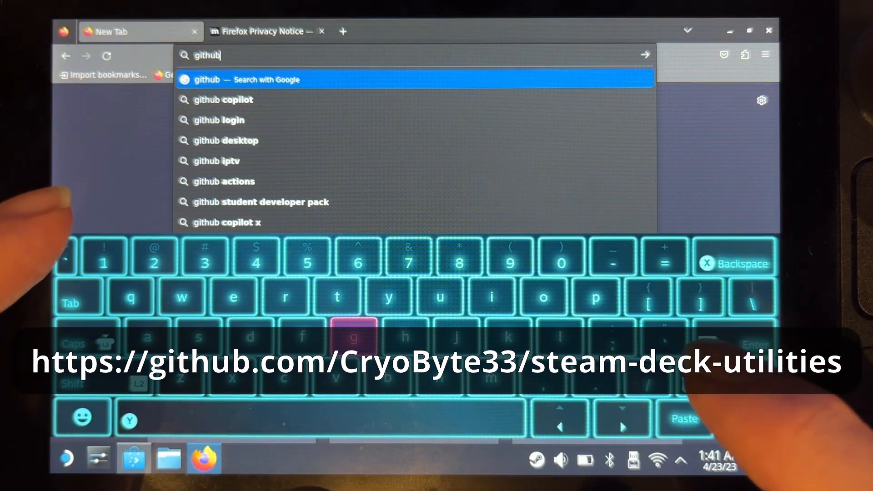
{"action": "type", "text": "."}
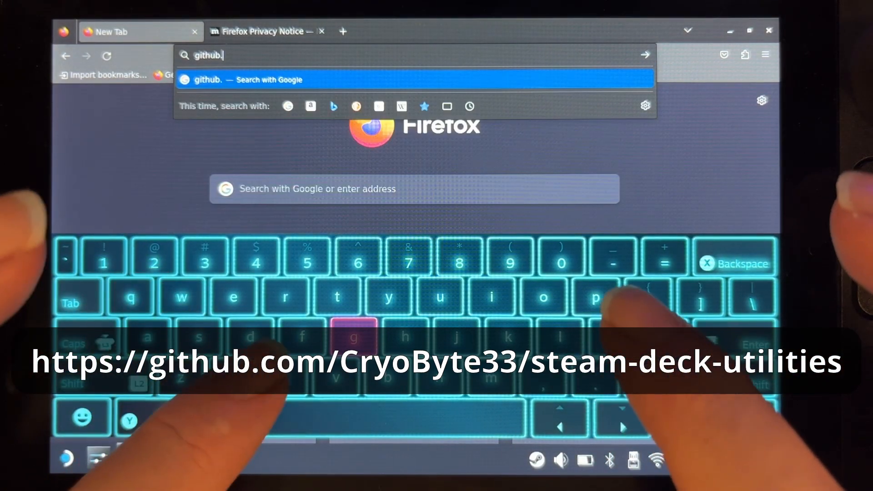
{"action": "type", "text": "com/"}
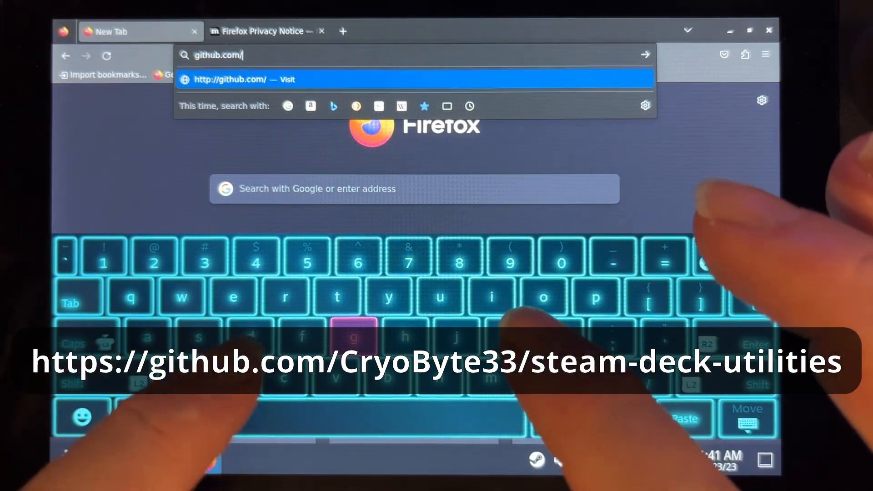
{"action": "type", "text": "cry"}
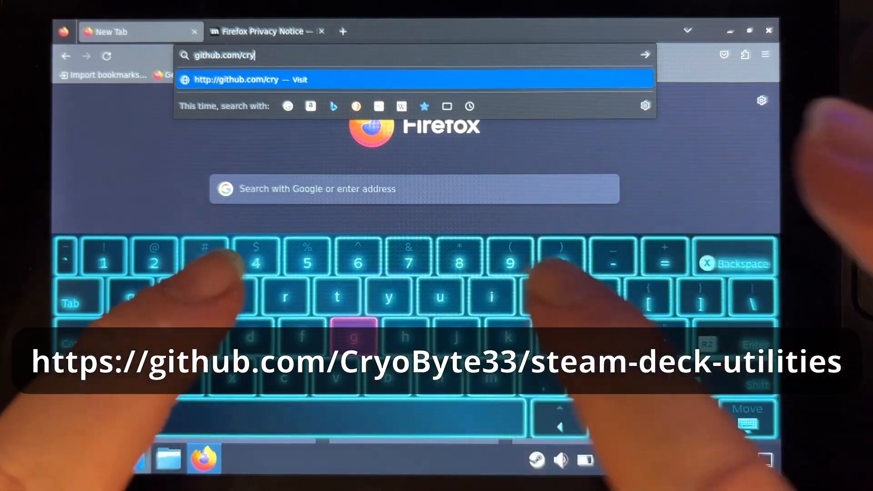
{"action": "type", "text": "obyt"}
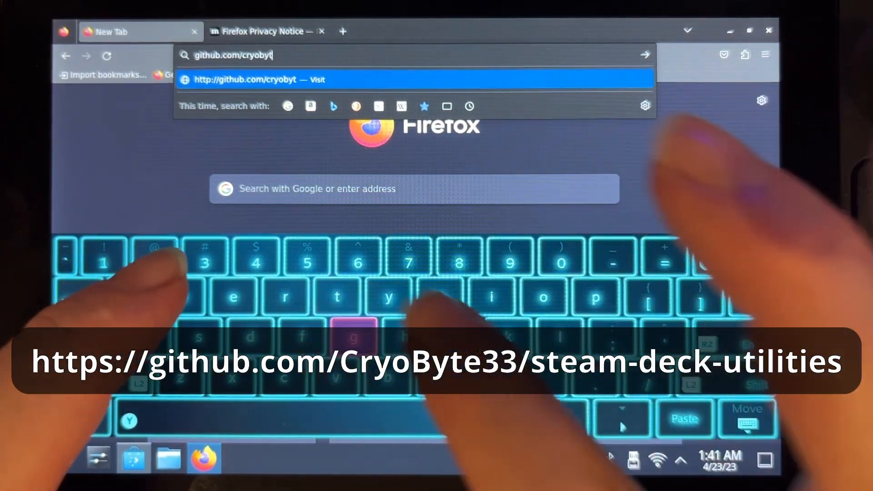
{"action": "type", "text": "e33"}
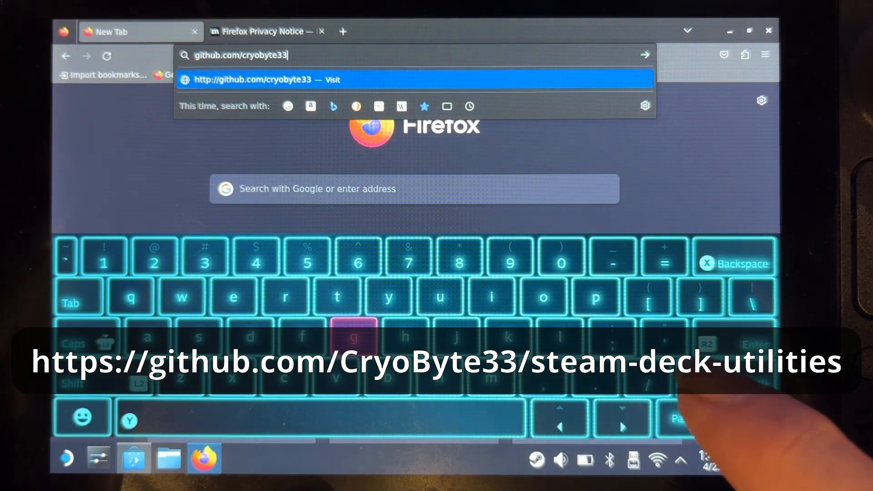
{"action": "type", "text": "/"}
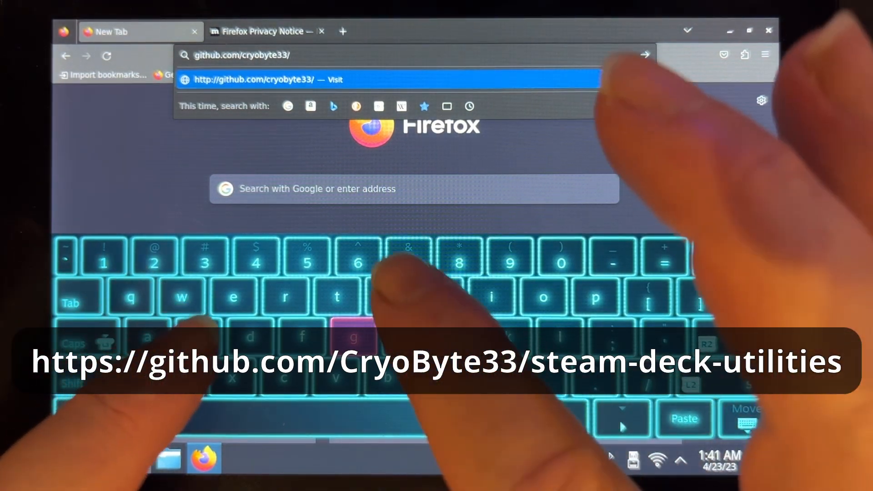
{"action": "type", "text": "stea"}
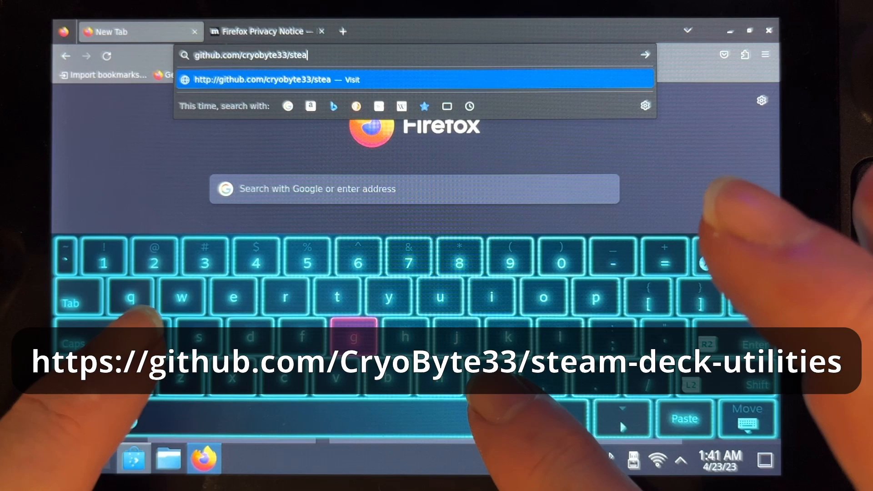
{"action": "type", "text": "m-"}
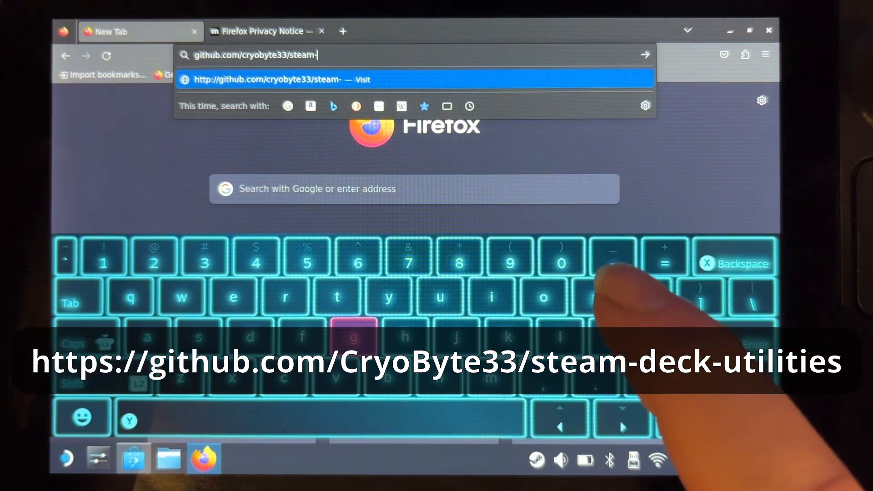
{"action": "type", "text": "deck-"}
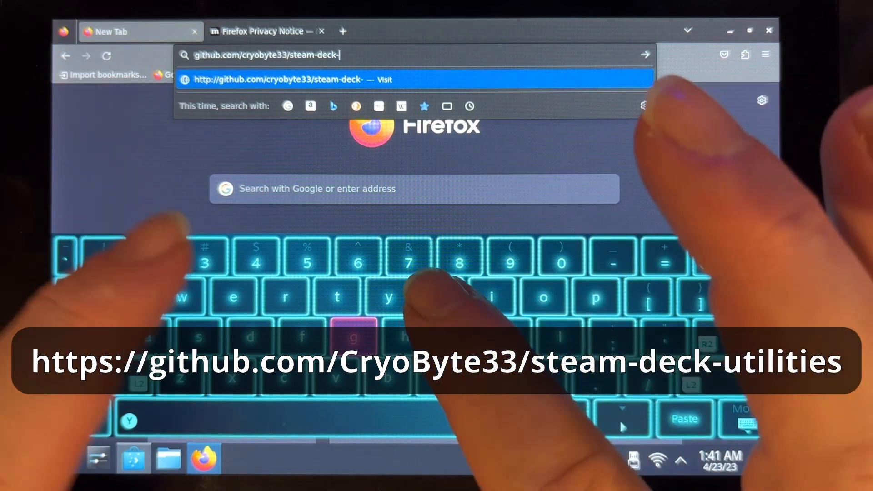
{"action": "type", "text": "utili"}
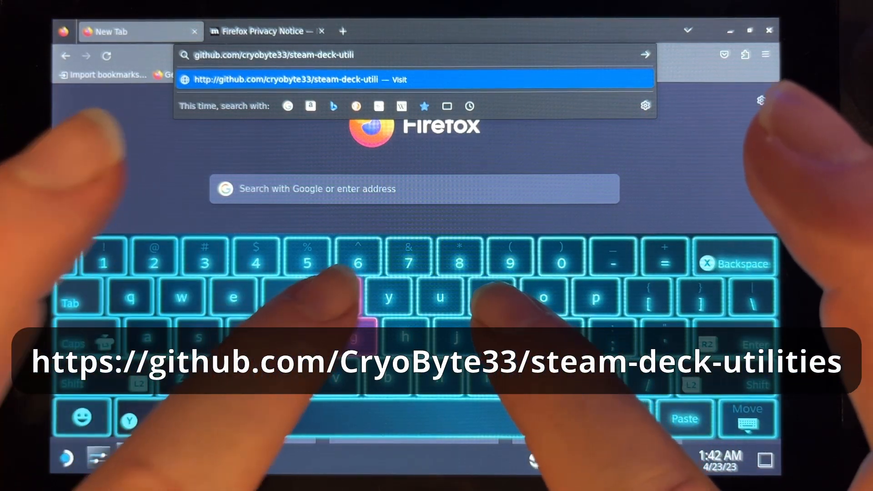
{"action": "type", "text": "ties"}
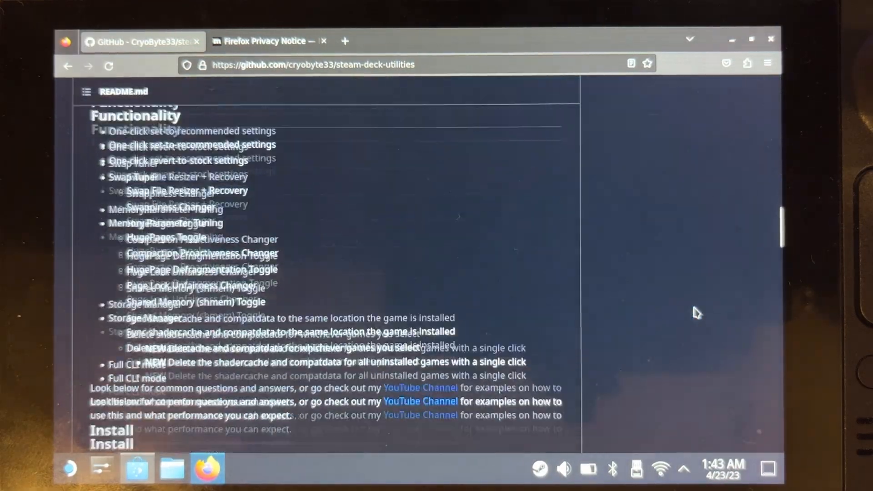
- Scroll the README down past the Functionality list to the Install section
{"action": "scroll", "scroll_direction": "down", "scroll_amount": 3}
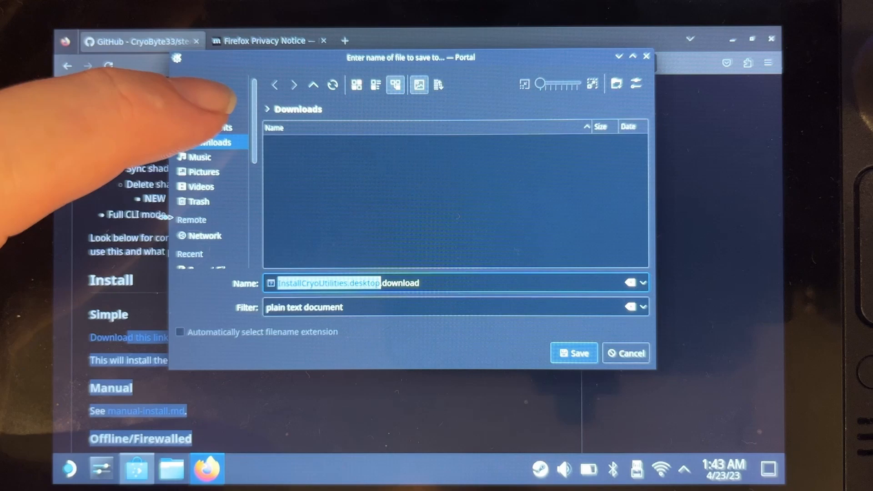
- Save the InstallCryoUtilities.desktop download to the Desktop folder
{"action": "left_click", "coordinate": [205, 112]}
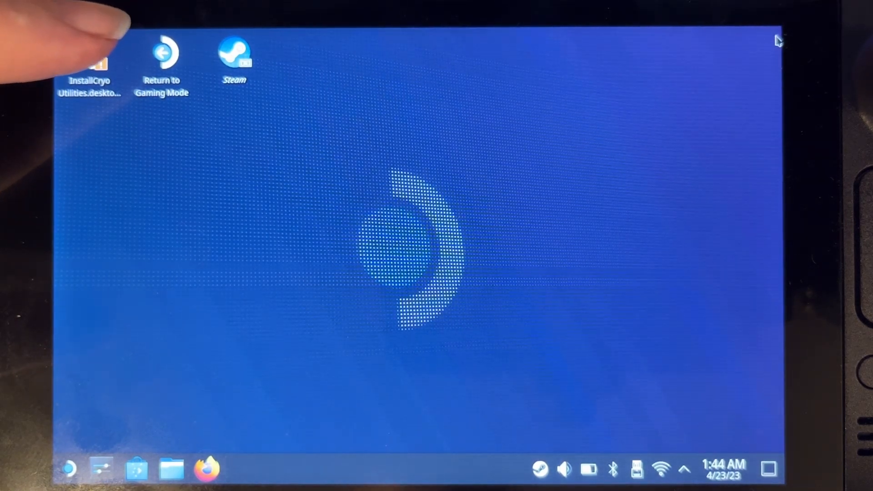
- Run the InstallCryoUtilities.desktop installer and let it download the CU binary and create shortcuts
{"action": "double_click", "coordinate": [89, 56]}
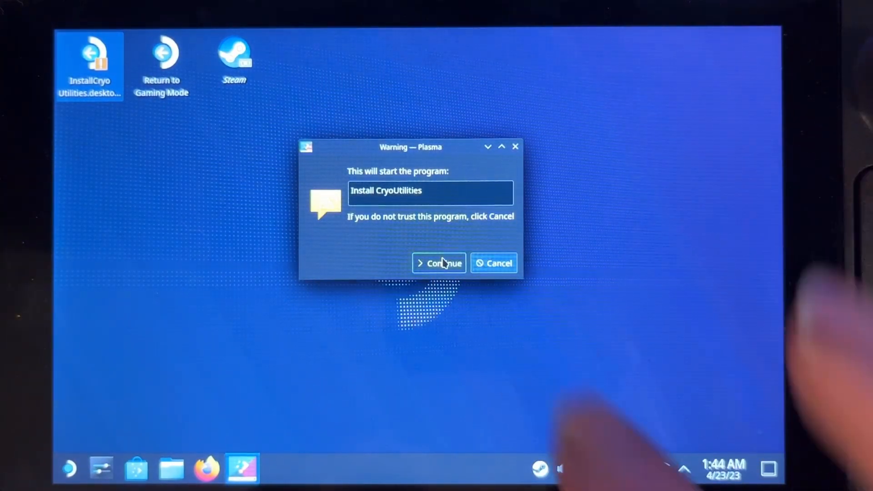
{"action": "left_click", "coordinate": [439, 263]}
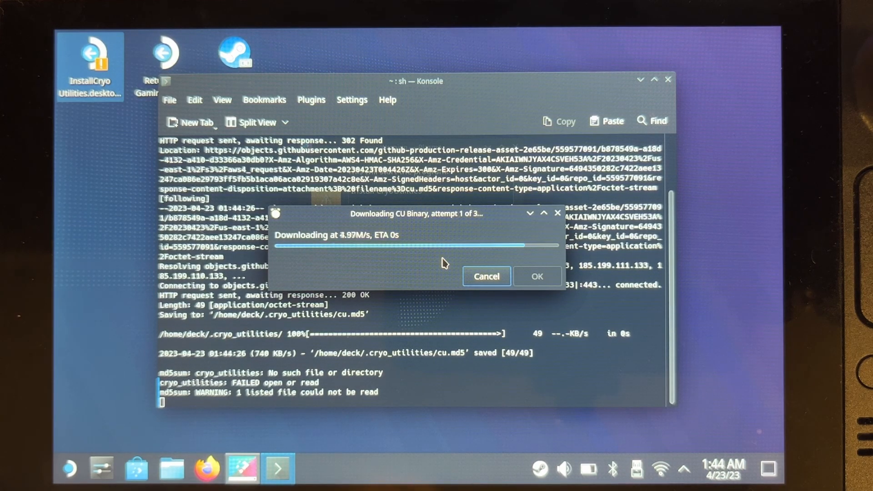
{"action": "left_click", "coordinate": [536, 277]}
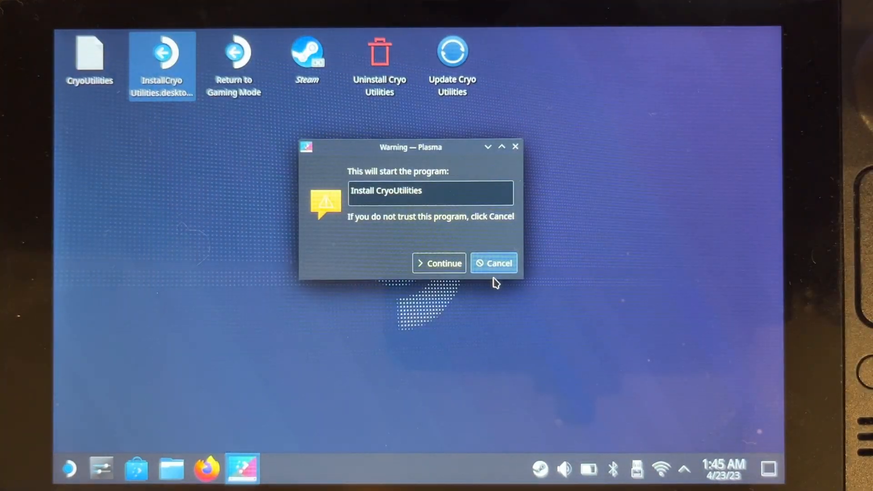
- Dismiss the installer rerun prompt, launch CryoUtilities 2.1.4 and accept its swap-resize disclaimer
{"action": "left_click", "coordinate": [438, 263]}
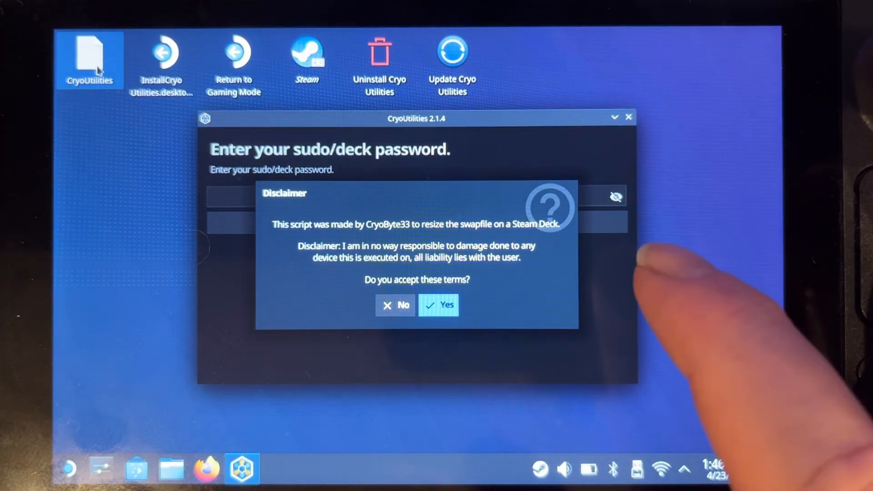
{"action": "mouse_move", "coordinate": [435, 378]}
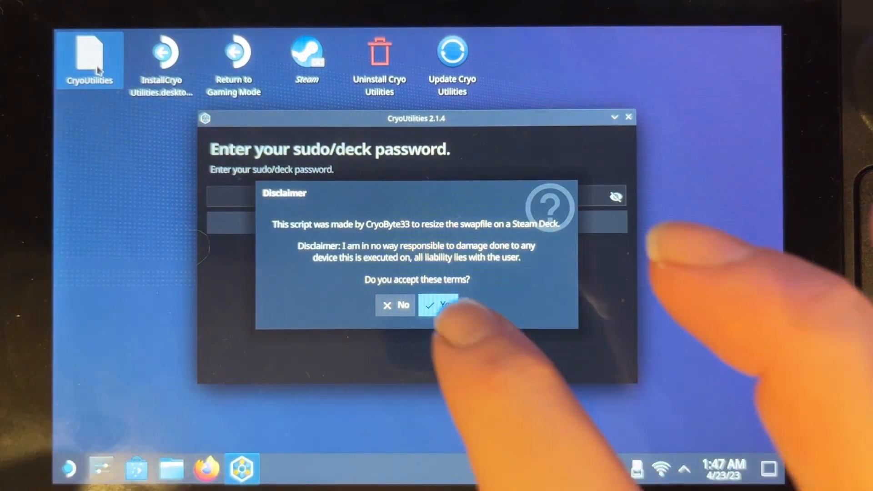
{"action": "left_click", "coordinate": [442, 304]}
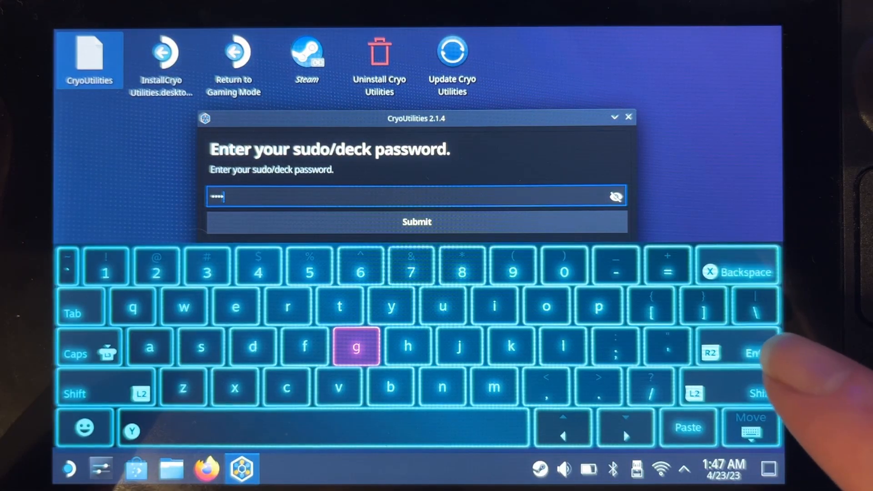
- Submit the deck sudo password to reach the CryoUtilities welcome screen
{"action": "left_click", "coordinate": [416, 222]}
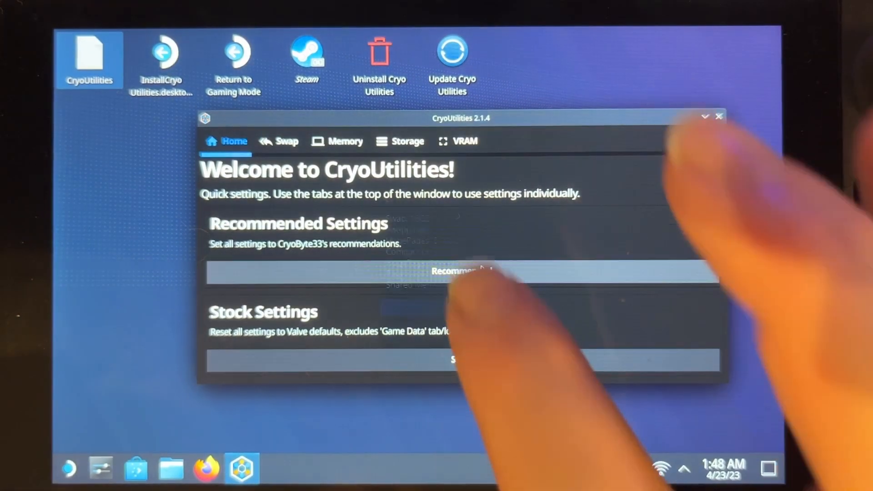
- Apply the Recommended settings and verify a 16GB swap file with swappiness 1 on the Swap tab
{"action": "left_click", "coordinate": [461, 271]}
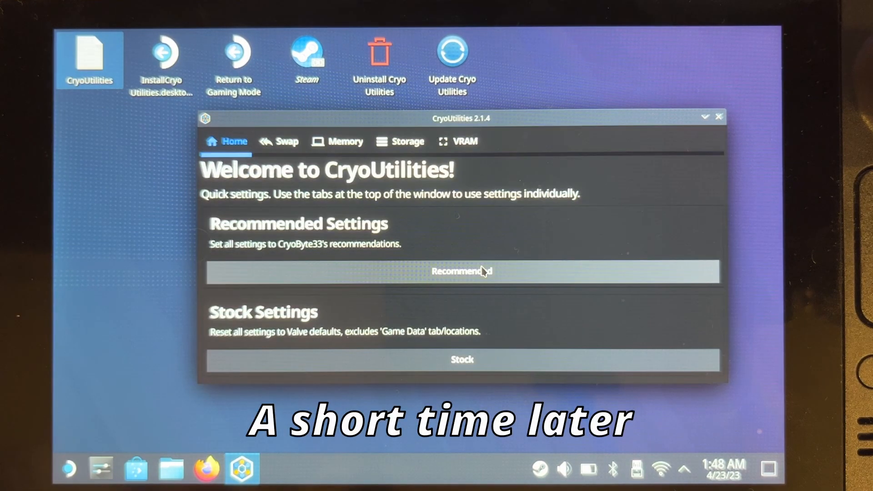
{"action": "left_click", "coordinate": [461, 271]}
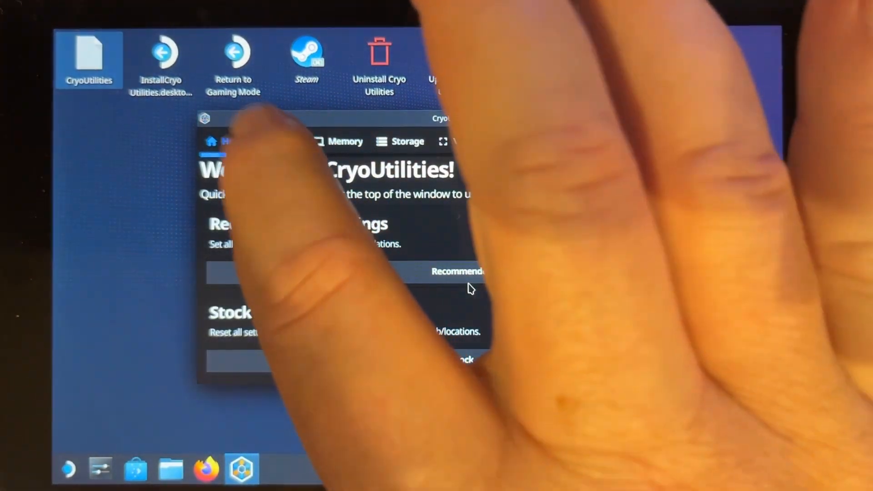
{"action": "left_click", "coordinate": [278, 142]}
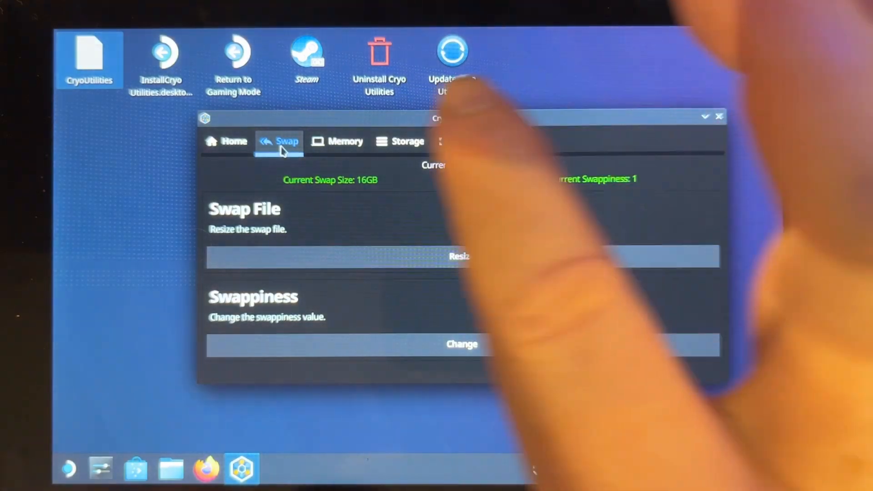
- Check the Memory tweak status and Storage game-data options, then close CryoUtilities
{"action": "left_click", "coordinate": [346, 141]}
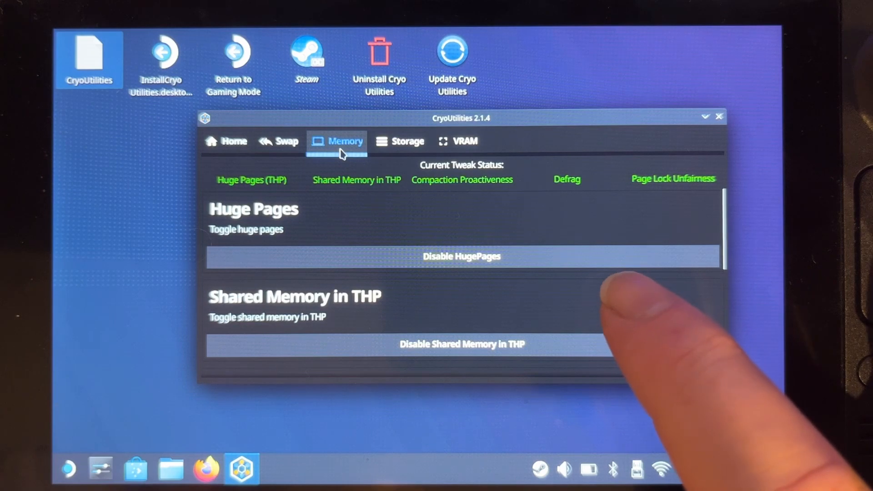
{"action": "left_click", "coordinate": [407, 141]}
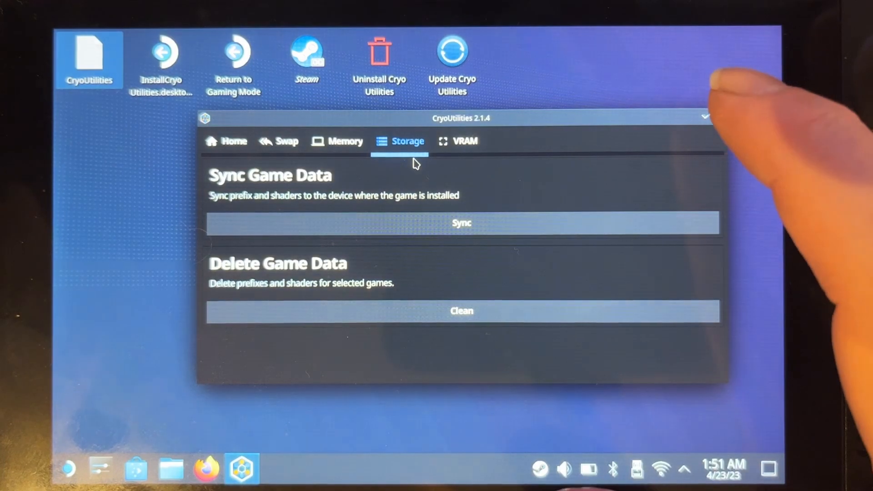
{"action": "left_click", "coordinate": [705, 118]}
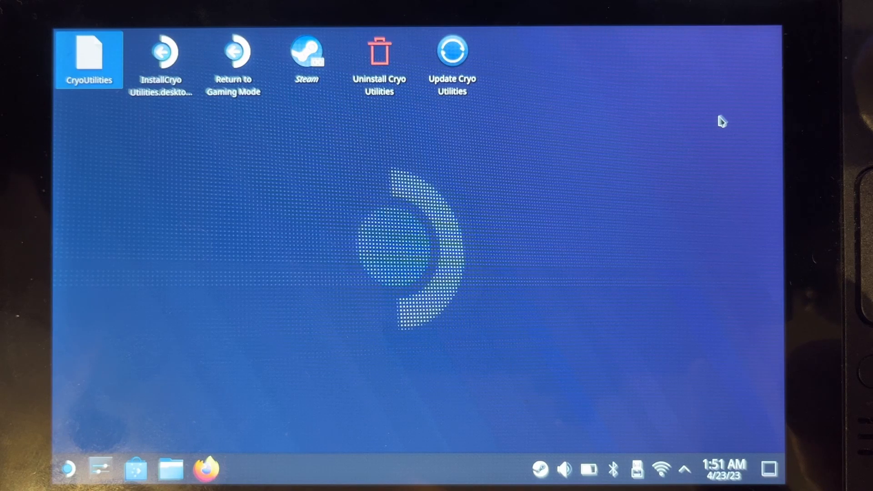
- Shut down the Deck from the application launcher so it can boot into the BIOS
{"action": "left_click", "coordinate": [66, 468]}
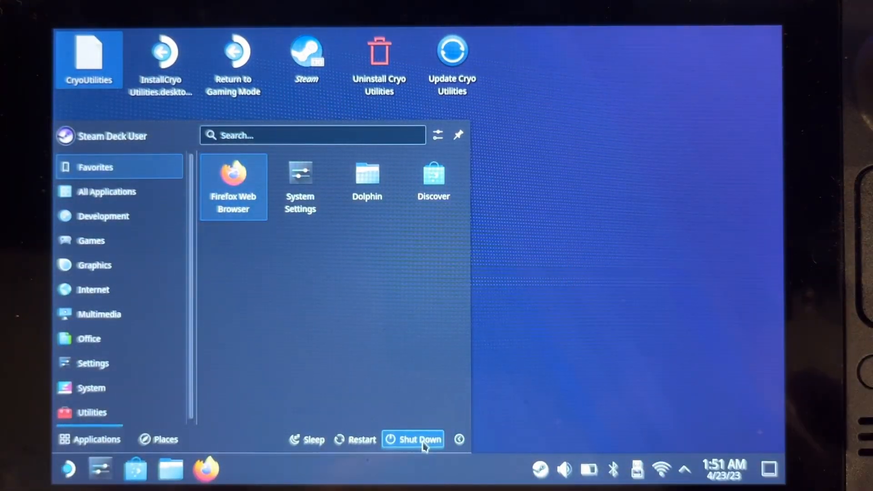
{"action": "left_click", "coordinate": [413, 439]}
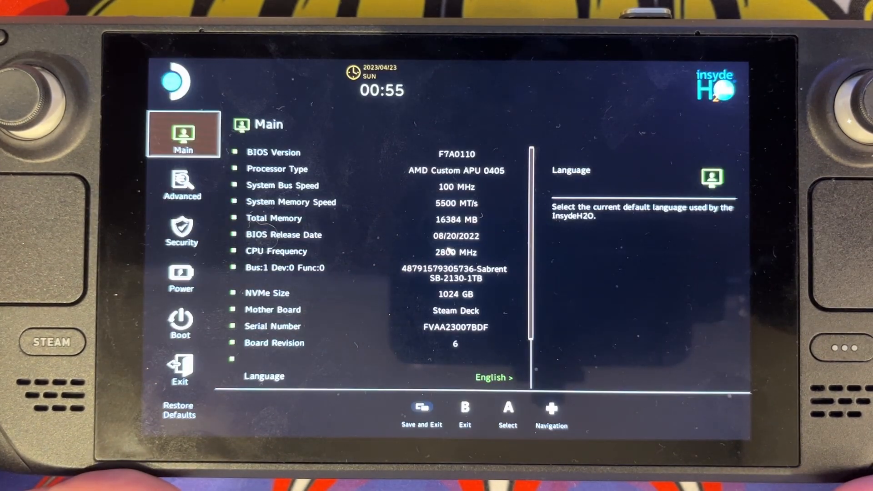
- In Advanced, set UMA Frame Buffer Size to 4G and confirm Save and Exit with Yes
{"action": "left_click", "coordinate": [182, 184]}
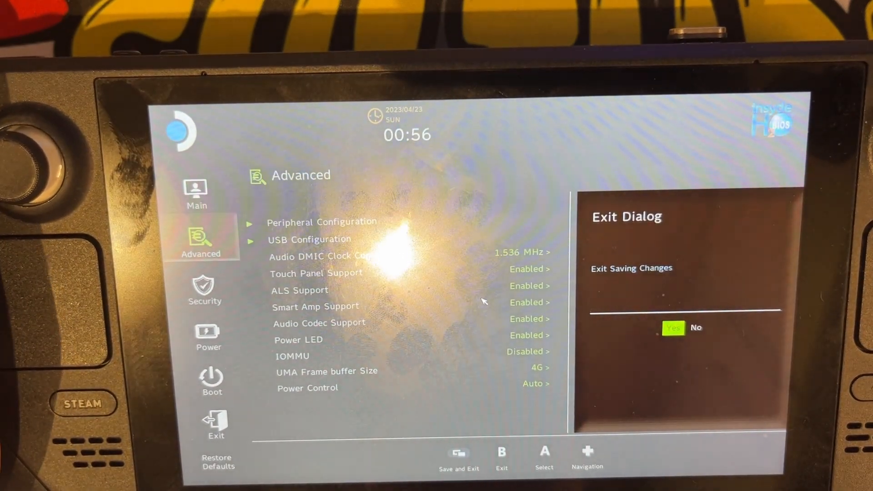
{"action": "left_click", "coordinate": [673, 327]}
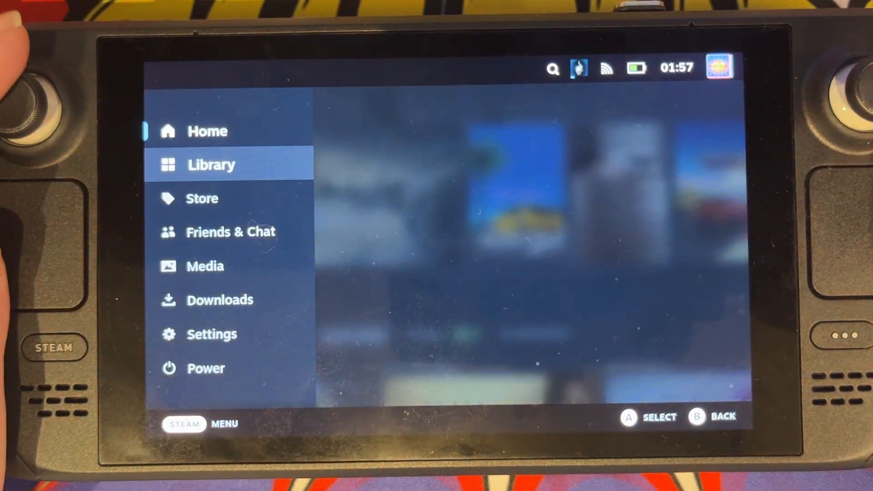
- Show Settings > System hardware details confirming a VRAM Size of 4 GB
{"action": "left_click", "coordinate": [211, 333]}
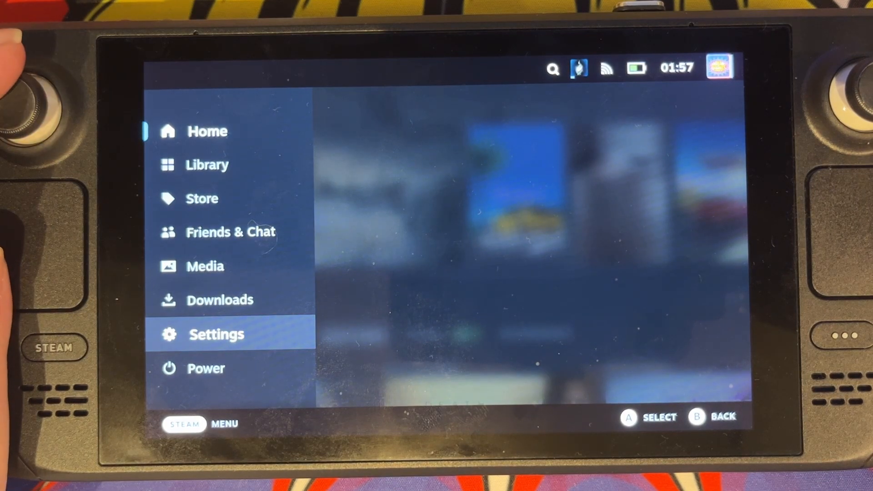
{"action": "left_click", "coordinate": [217, 334]}
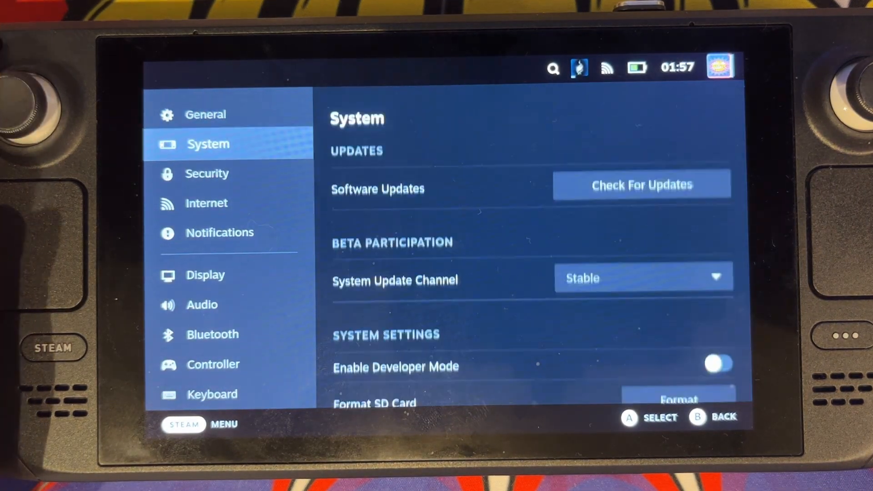
{"action": "scroll", "scroll_direction": "down", "scroll_amount": 3}
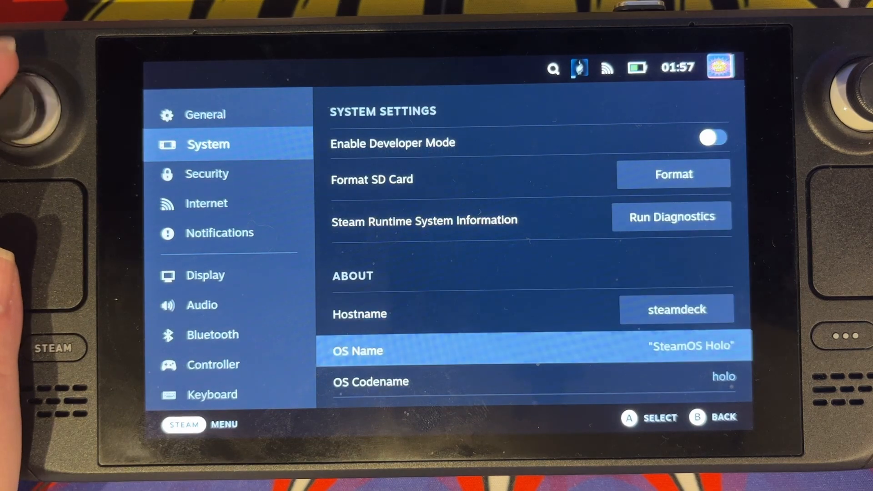
{"action": "scroll", "scroll_direction": "down", "scroll_amount": 3}
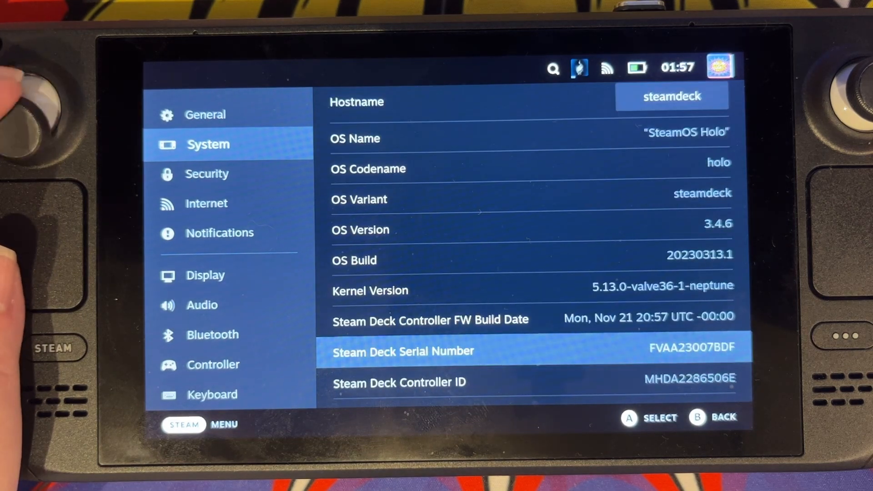
{"action": "scroll", "scroll_direction": "down", "scroll_amount": 3}
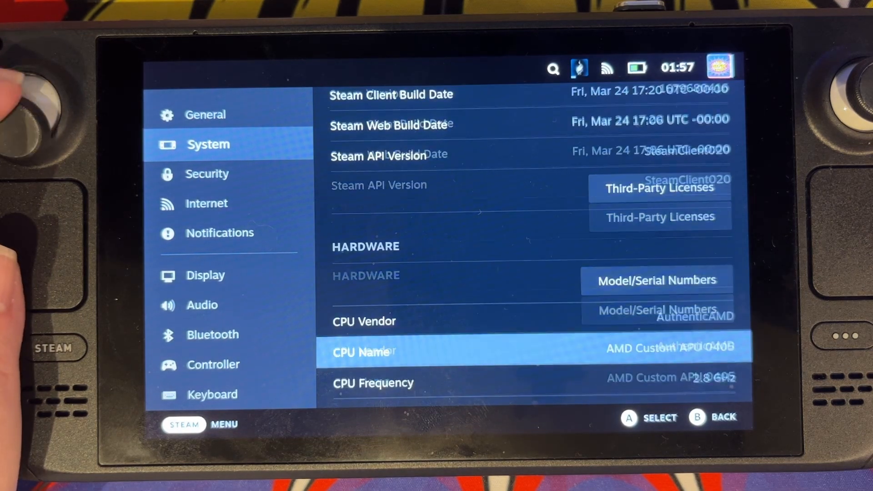
{"action": "scroll", "scroll_direction": "down", "scroll_amount": 3}
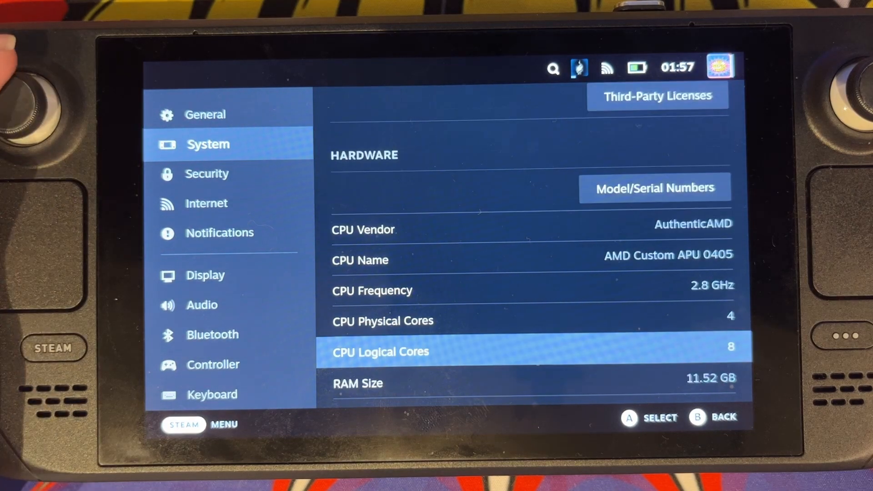
{"action": "scroll", "scroll_direction": "down", "scroll_amount": 3}
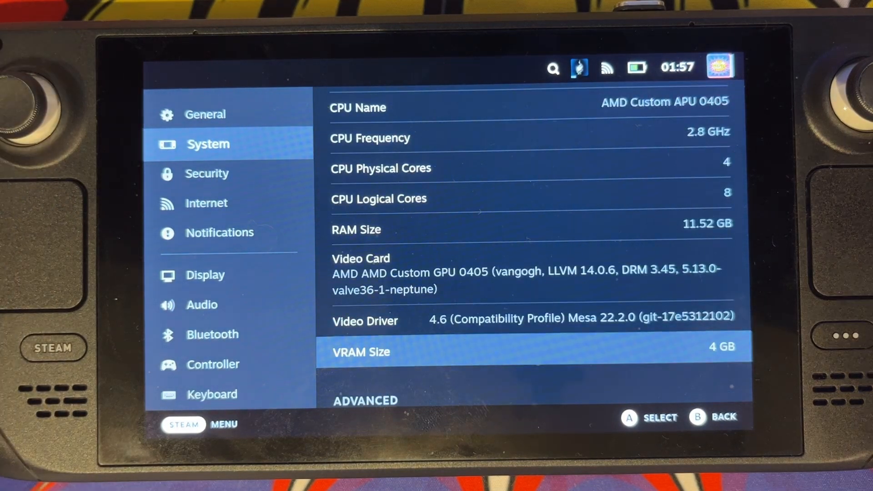